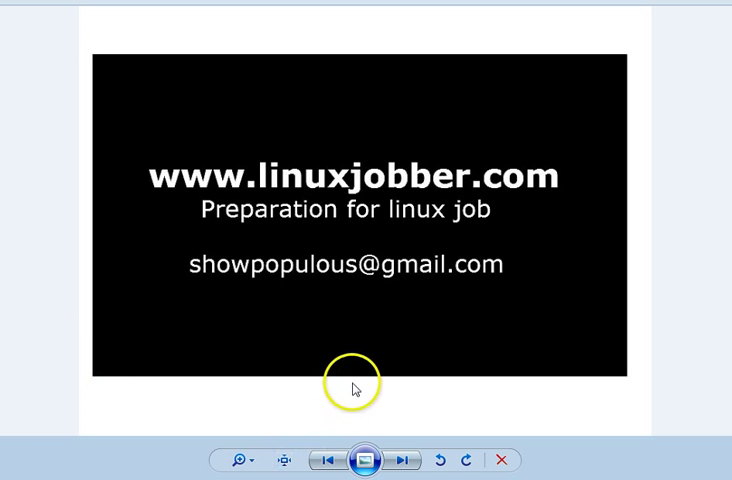
{"action": "mouse_move", "coordinate": [438, 200]}
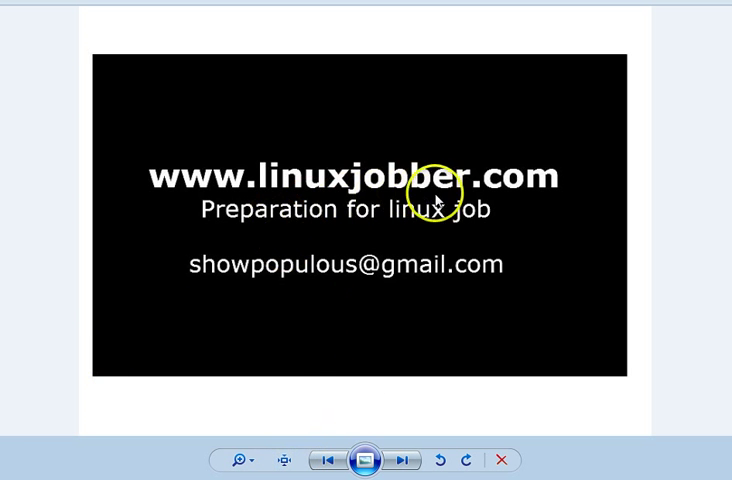
{"action": "mouse_move", "coordinate": [204, 258]}
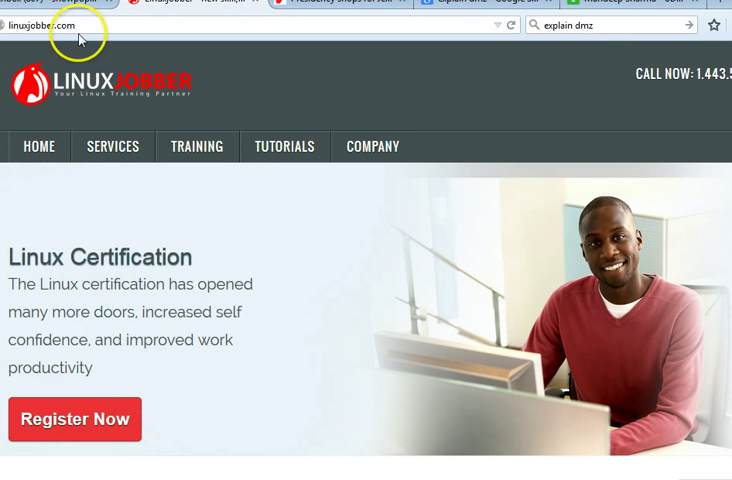
Navigate via the Tutorials menu to the Proficiency Lecture topic list on Linux Jobber
{"action": "left_click", "coordinate": [284, 146]}
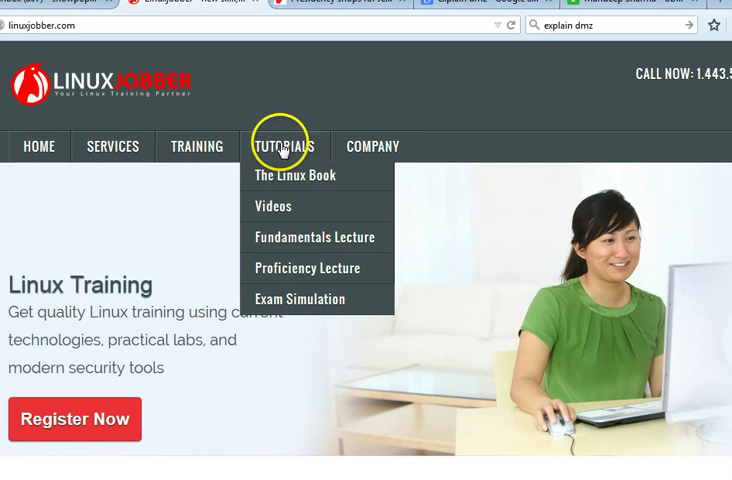
{"action": "mouse_move", "coordinate": [288, 246]}
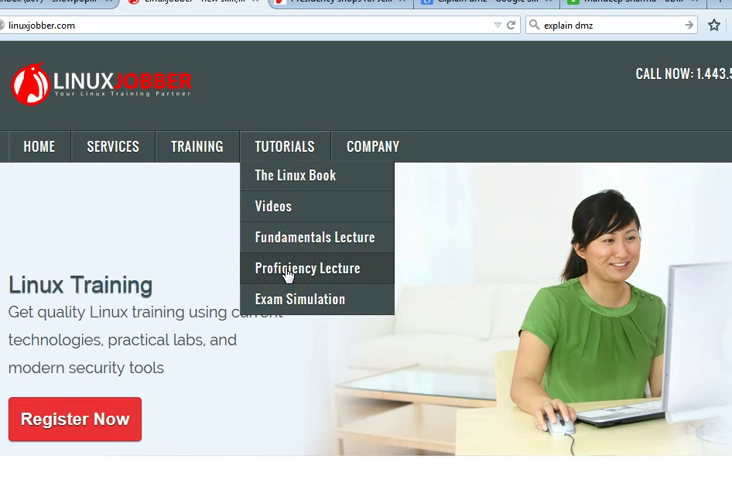
{"action": "left_click", "coordinate": [308, 268]}
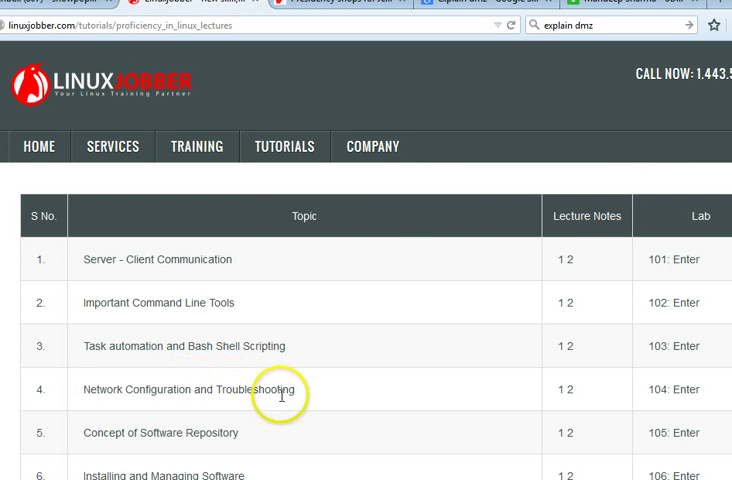
{"action": "mouse_move", "coordinate": [568, 362]}
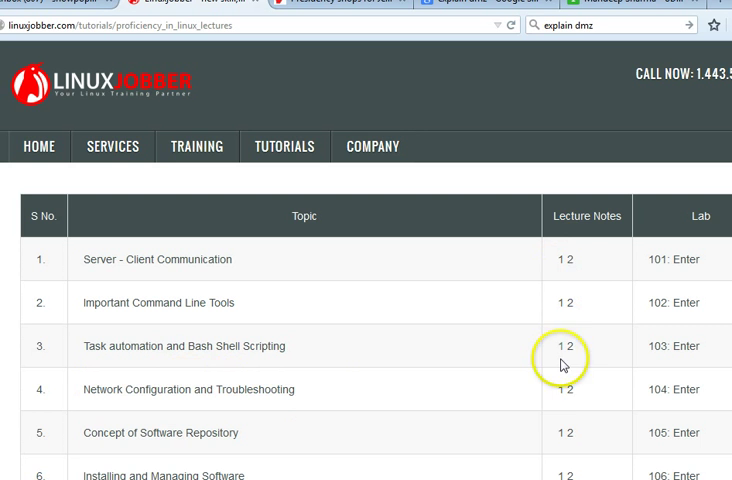
{"action": "mouse_move", "coordinate": [570, 396]}
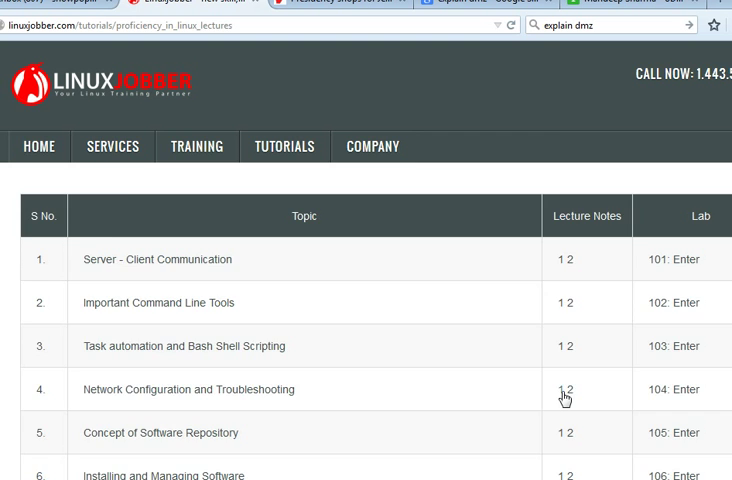
{"action": "left_click", "coordinate": [562, 388]}
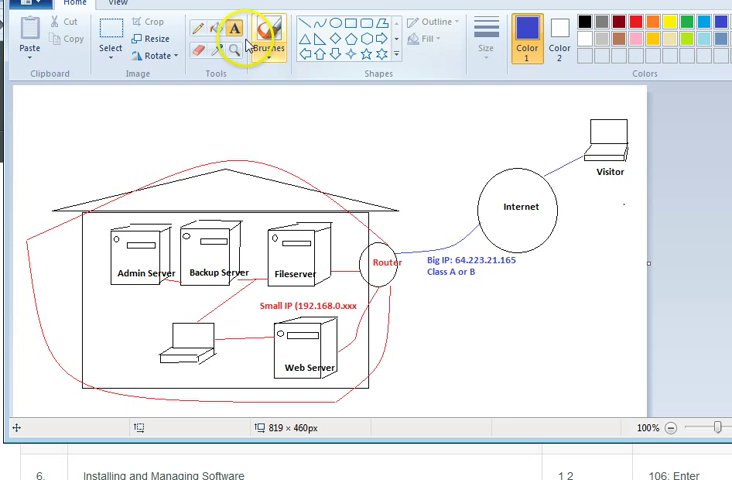
{"action": "mouse_move", "coordinate": [480, 70]}
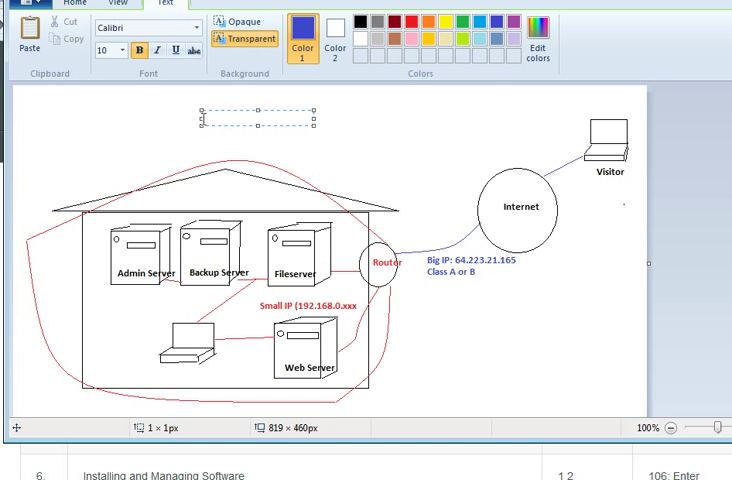
Add the text label 'DMZ (Demilitarized Zone)' above the house outline
{"action": "type", "text": "DM"}
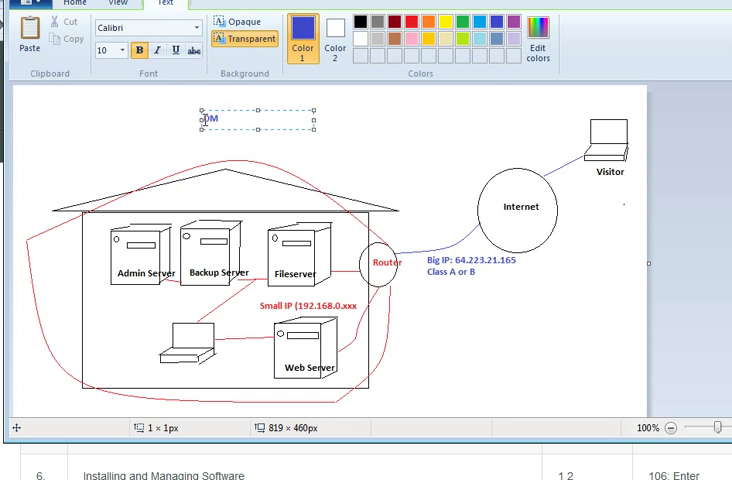
{"action": "type", "text": "Z"}
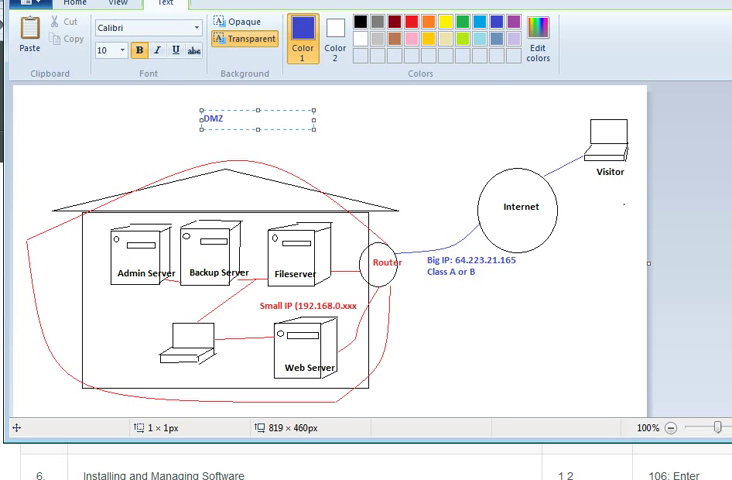
{"action": "type", "text": "(D"}
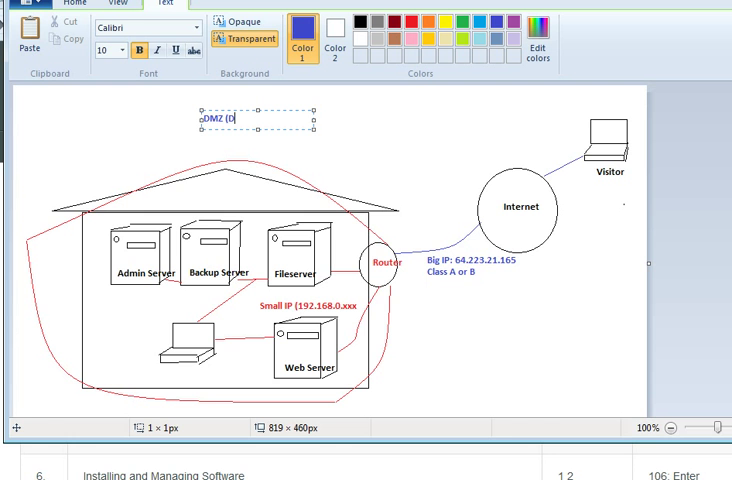
{"action": "type", "text": "emil"}
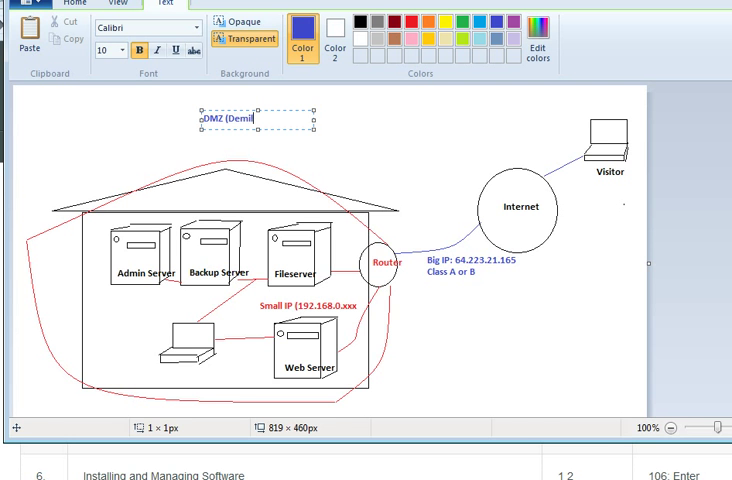
{"action": "type", "text": "itar"}
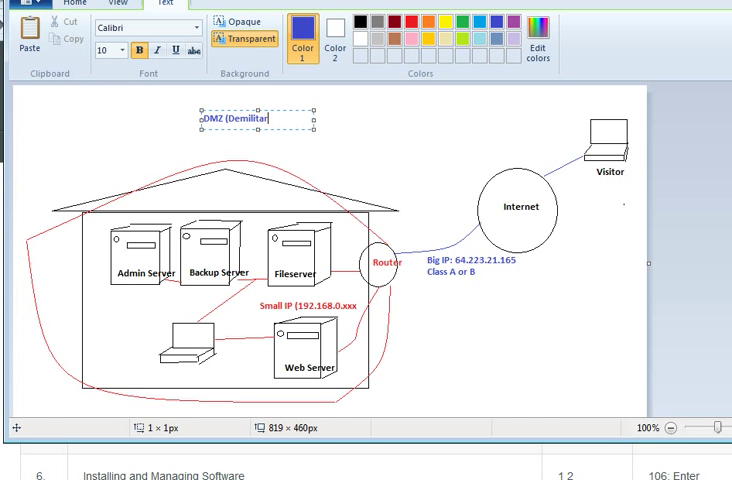
{"action": "type", "text": "ized X"}
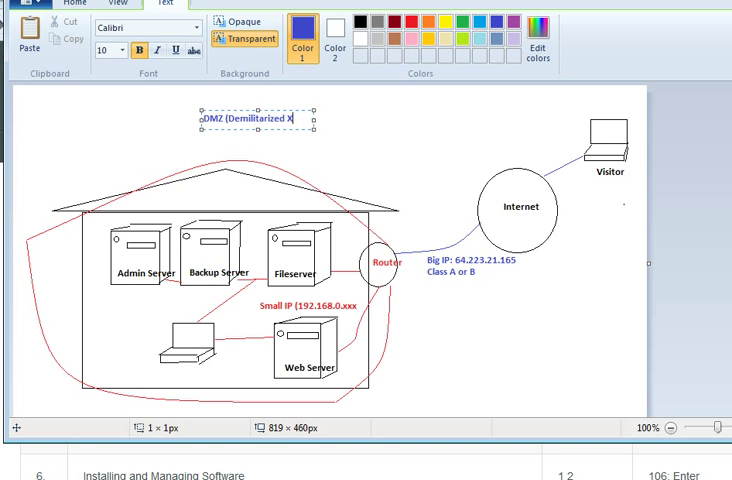
{"action": "type", "text": "Z"}
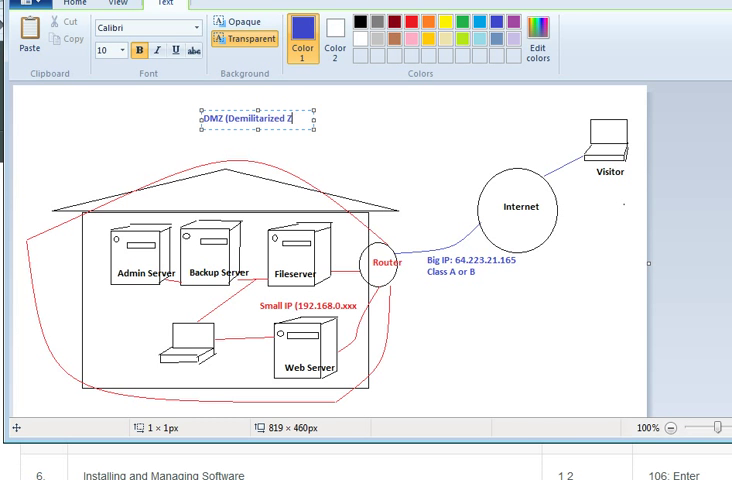
{"action": "type", "text": "one)"}
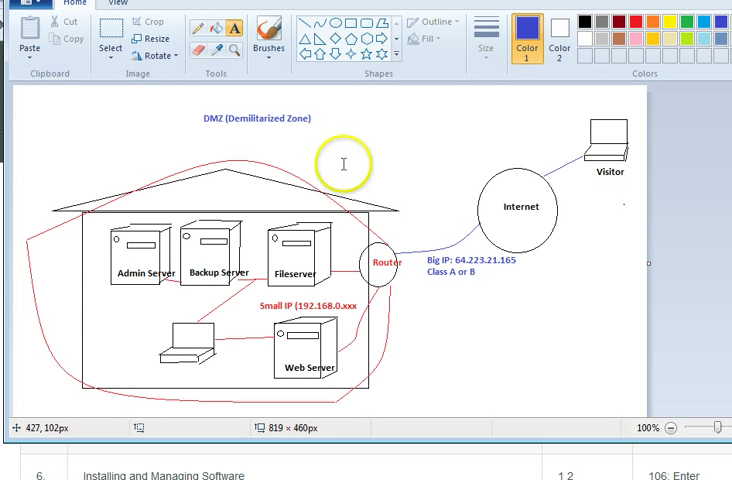
{"action": "mouse_move", "coordinate": [120, 278]}
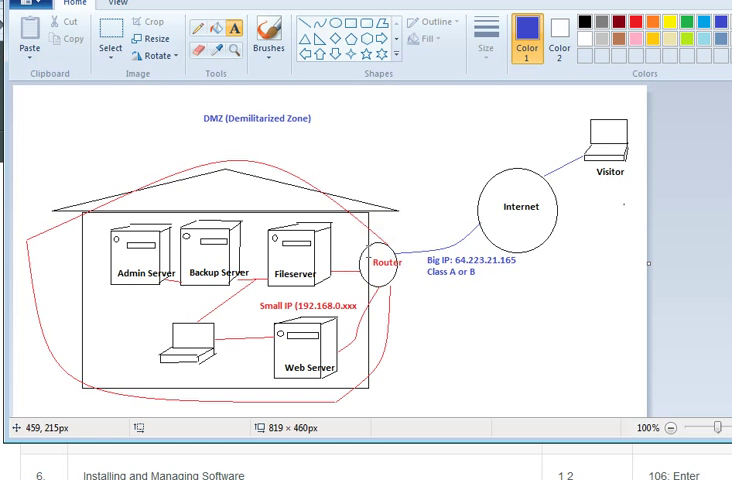
Place an empty text box just below the Web Server drawing
{"action": "left_click", "coordinate": [382, 252]}
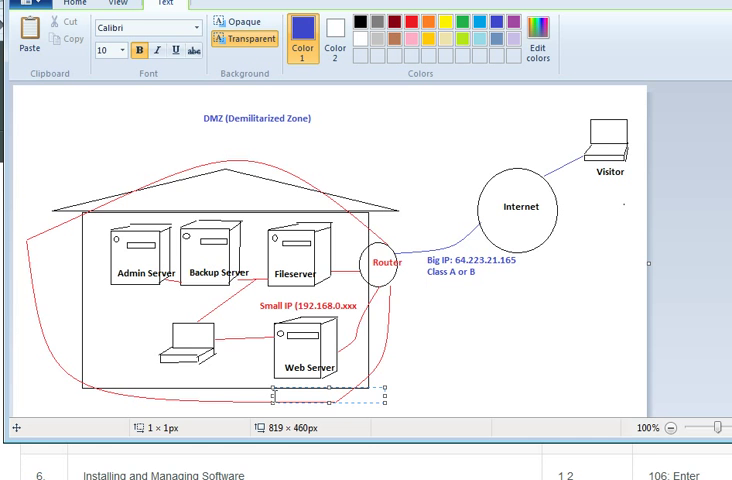
Label the Web Server with its IP address 192.168.0.123
{"action": "type", "text": "192.1"}
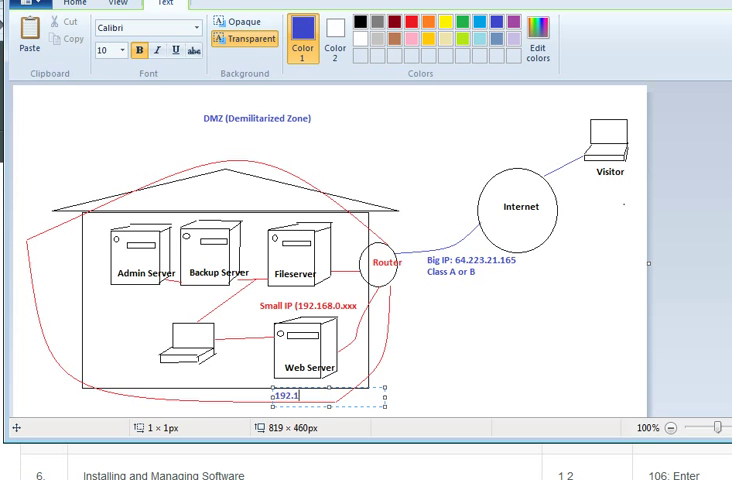
{"action": "type", "text": "68.0"}
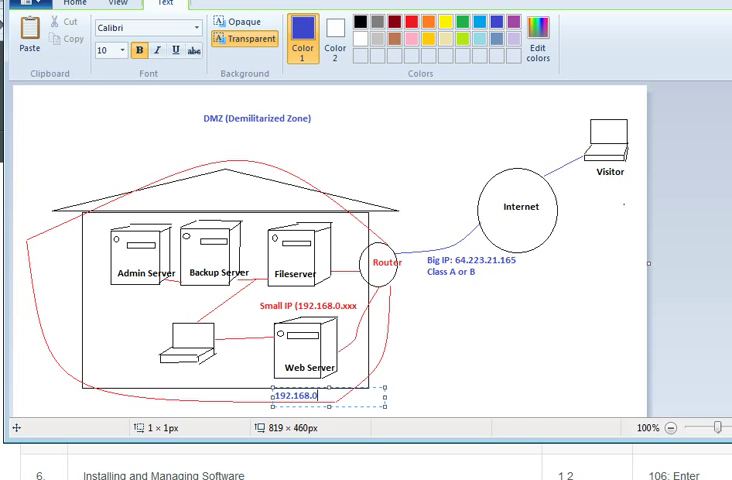
{"action": "type", "text": "12"}
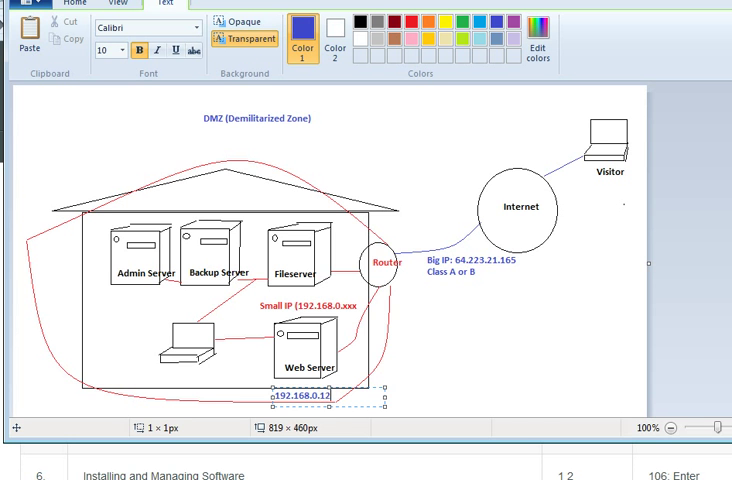
{"action": "type", "text": "3"}
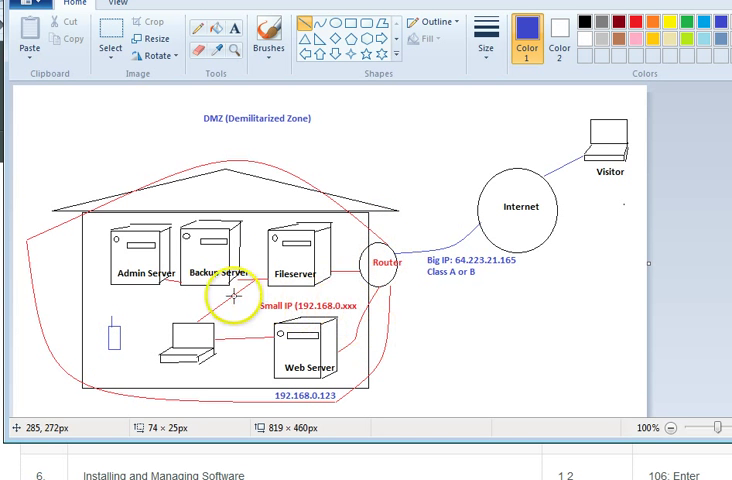
{"action": "mouse_move", "coordinate": [520, 328]}
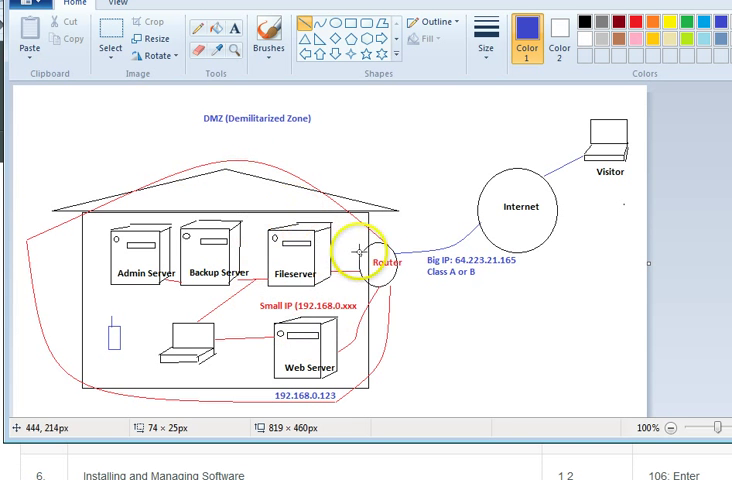
Draw an oval around the Router label, redrawing it to fit
{"action": "left_click_drag", "start_coordinate": [352, 252], "coordinate": [340, 208]}
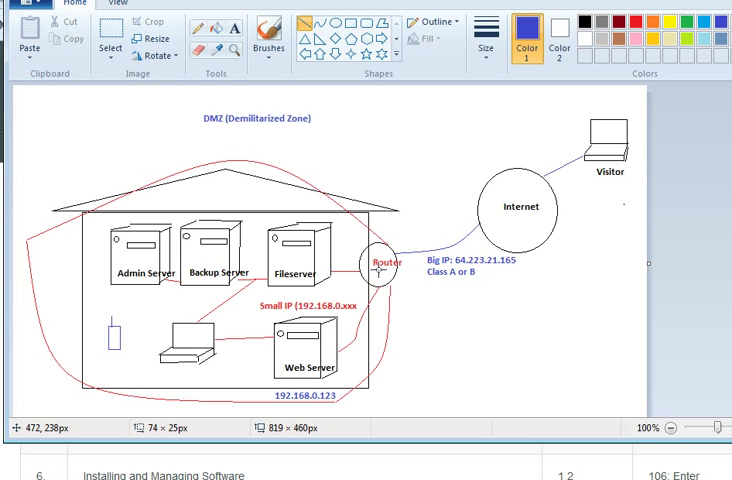
{"action": "left_click", "coordinate": [378, 268]}
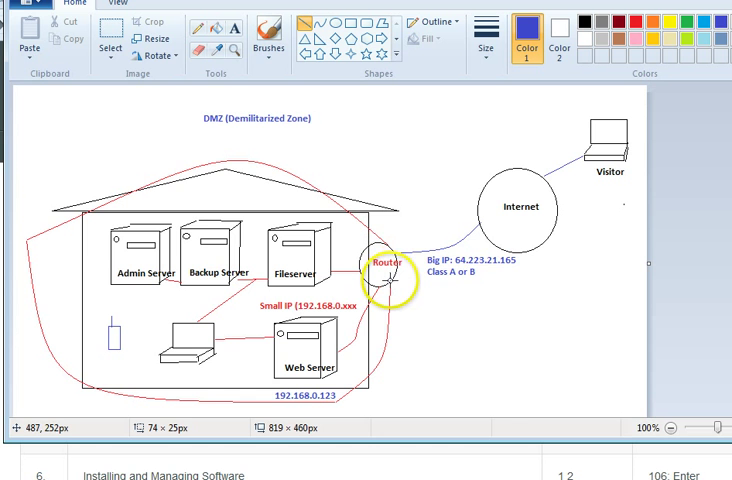
{"action": "left_click_drag", "start_coordinate": [390, 278], "coordinate": [436, 318]}
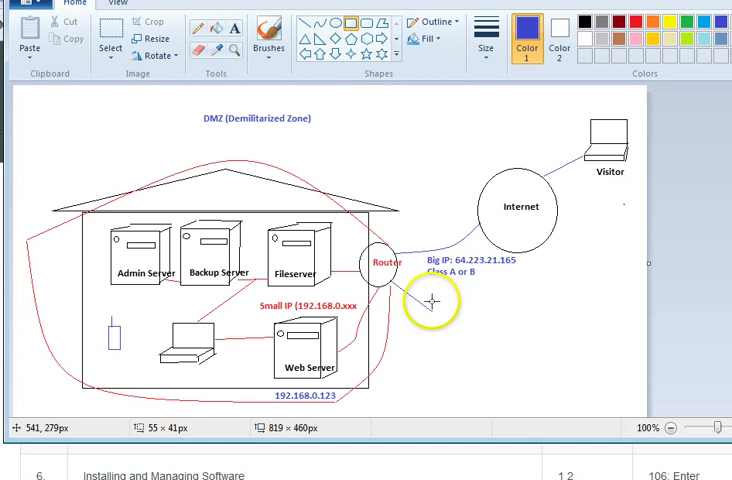
Draw a box beside the Router and label it 'webserver 192.168.0.15'
{"action": "left_click_drag", "start_coordinate": [436, 308], "coordinate": [484, 340]}
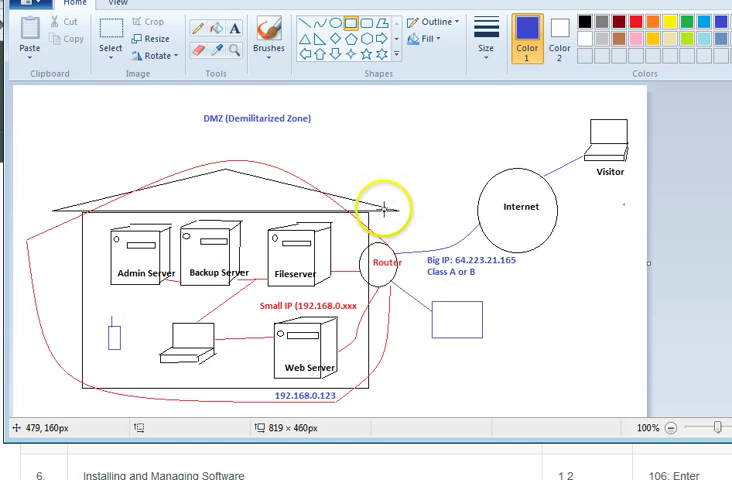
{"action": "left_click", "coordinate": [198, 28]}
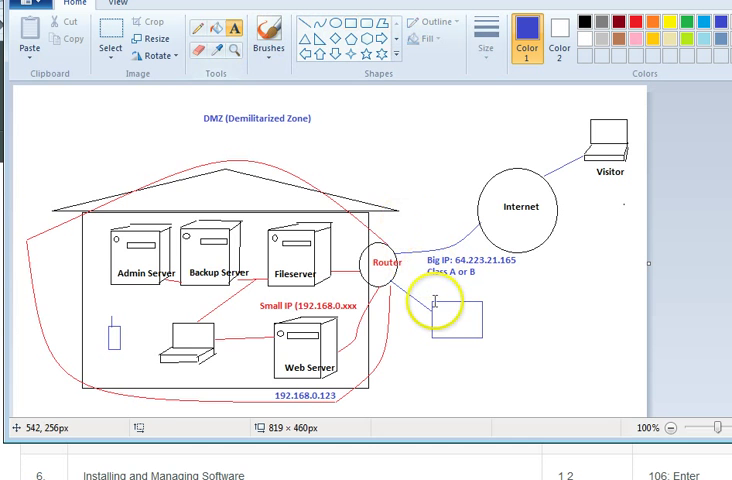
{"action": "type", "text": "webserver"}
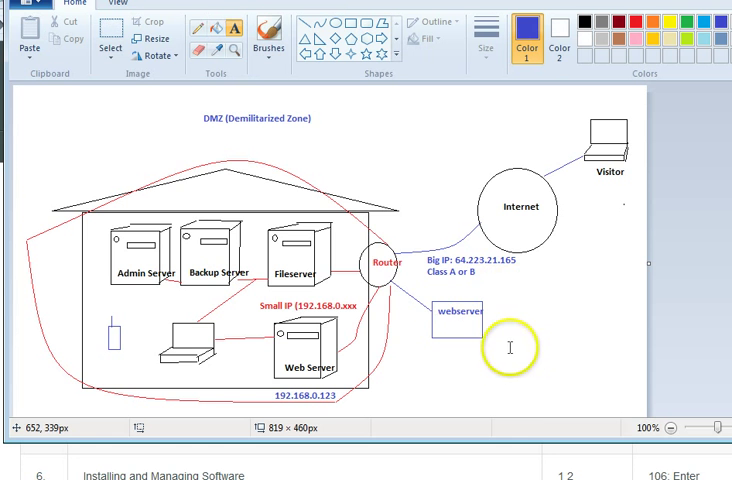
{"action": "mouse_move", "coordinate": [180, 152]}
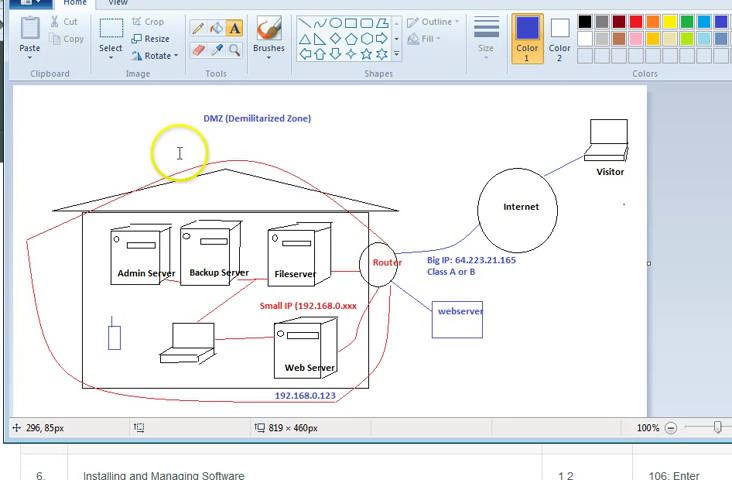
{"action": "mouse_move", "coordinate": [224, 432]}
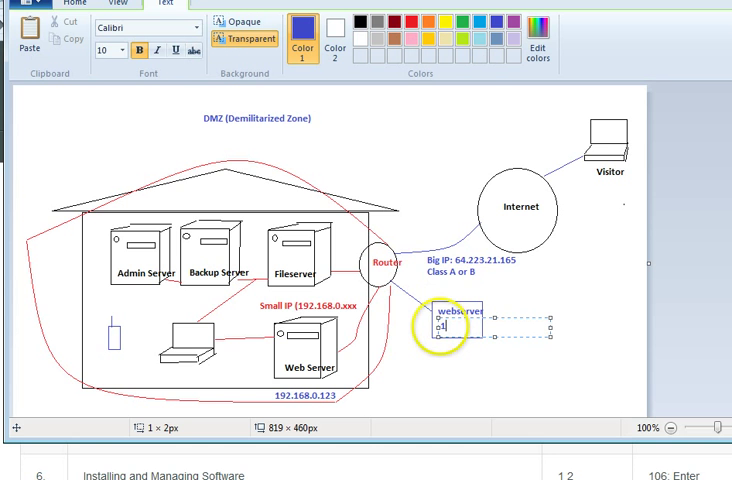
{"action": "type", "text": "192.168.0"}
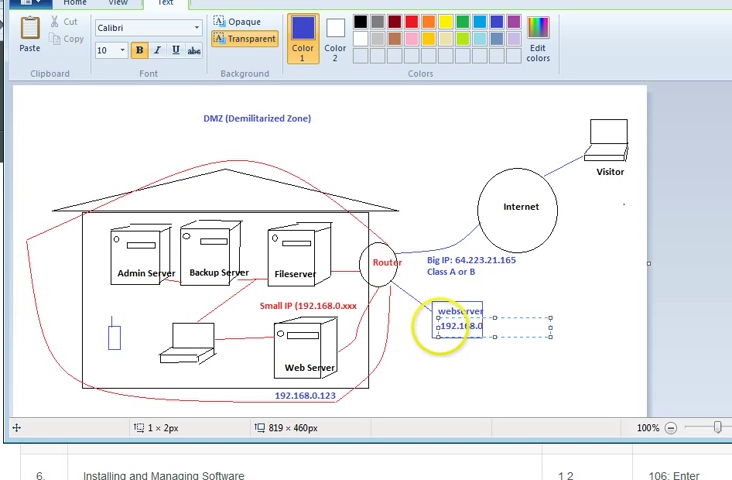
{"action": "type", "text": "15"}
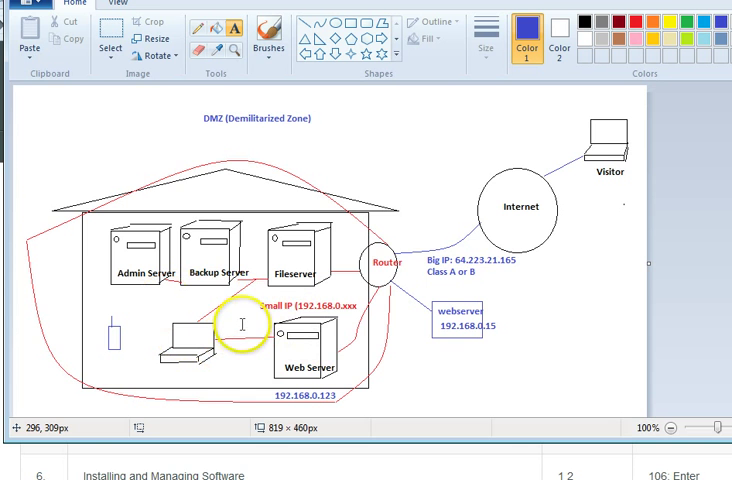
{"action": "mouse_move", "coordinate": [296, 284]}
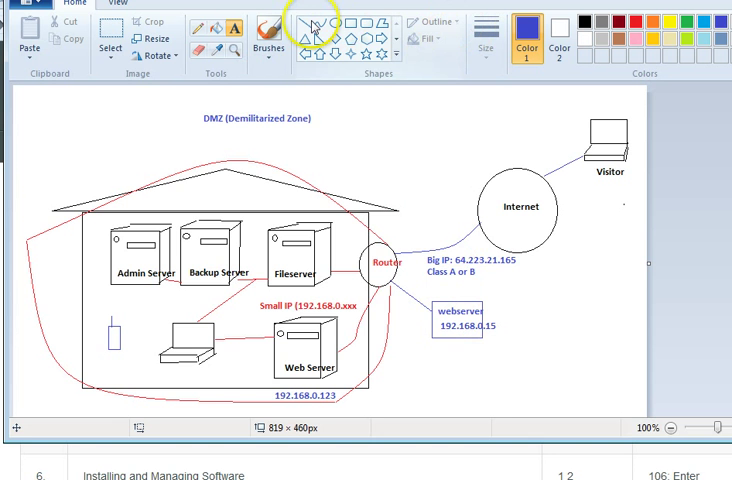
{"action": "mouse_move", "coordinate": [314, 22]}
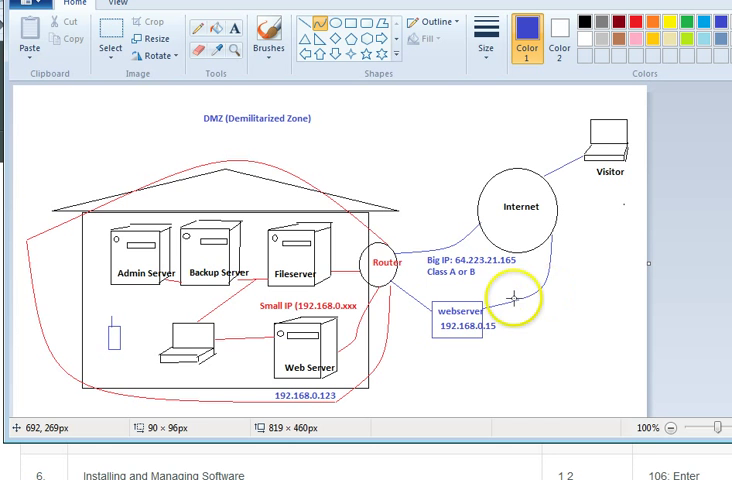
{"action": "mouse_move", "coordinate": [512, 300]}
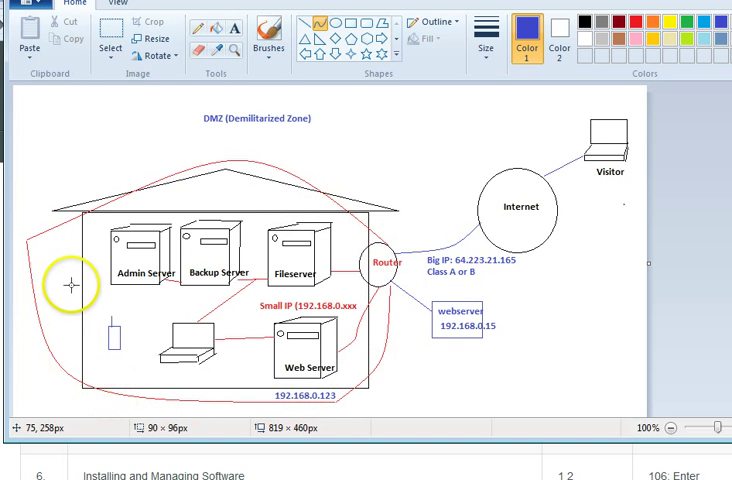
{"action": "mouse_move", "coordinate": [284, 224]}
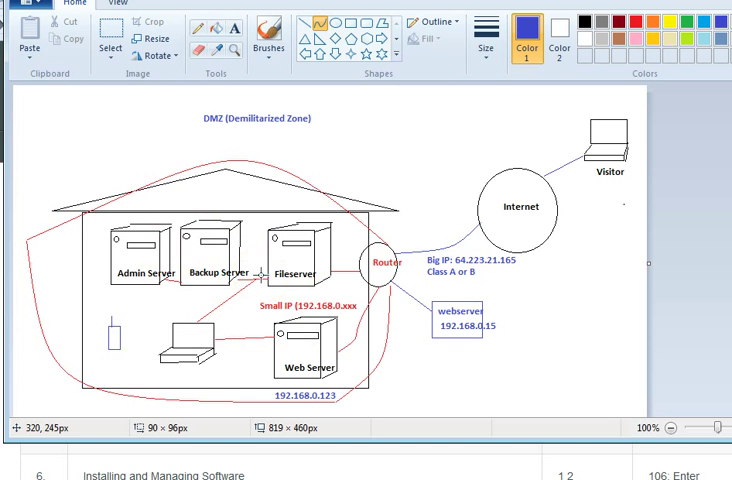
Tag the webserver box with a 'DMZ' text label below it
{"action": "left_click", "coordinate": [380, 264]}
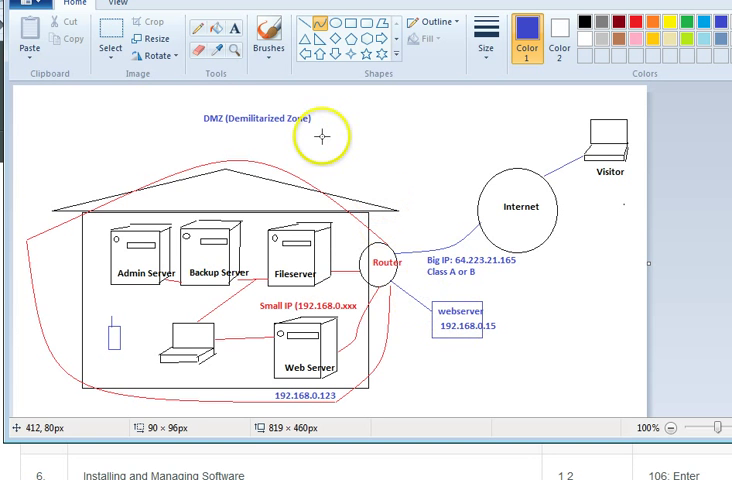
{"action": "mouse_move", "coordinate": [516, 412]}
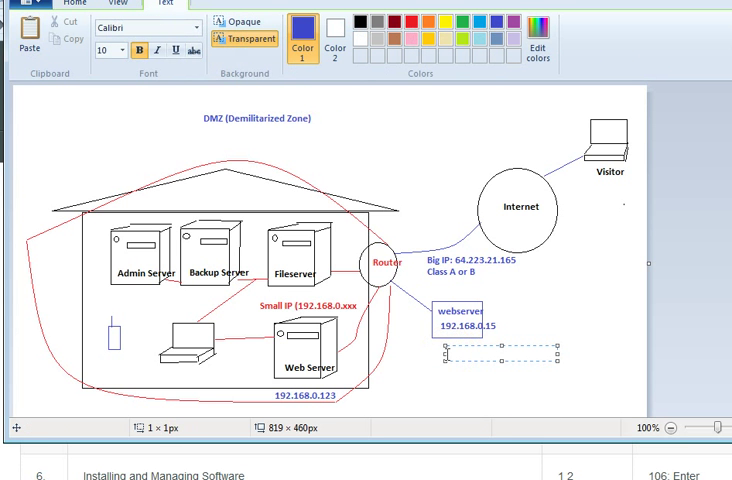
{"action": "type", "text": "DZ"}
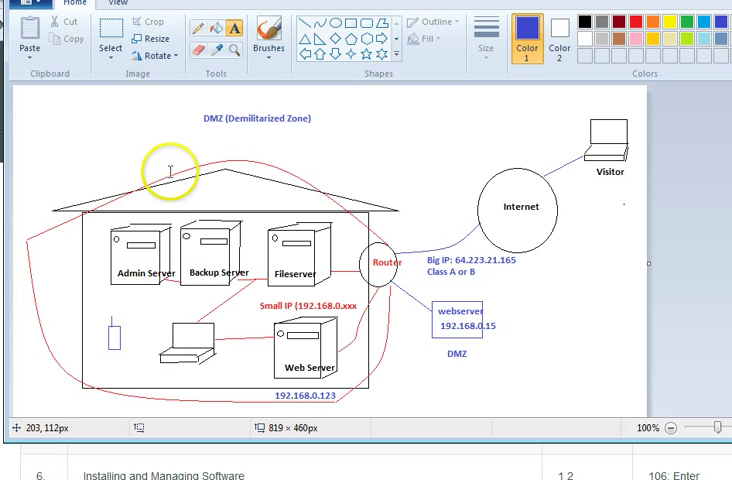
{"action": "left_click_drag", "start_coordinate": [170, 168], "coordinate": [170, 230]}
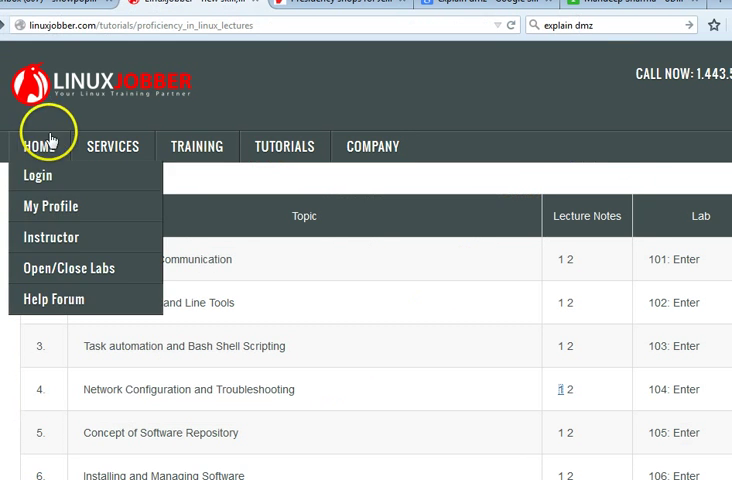
Show the Tutorials dropdown listing the lecture and exam simulation pages
{"action": "left_click", "coordinate": [284, 146]}
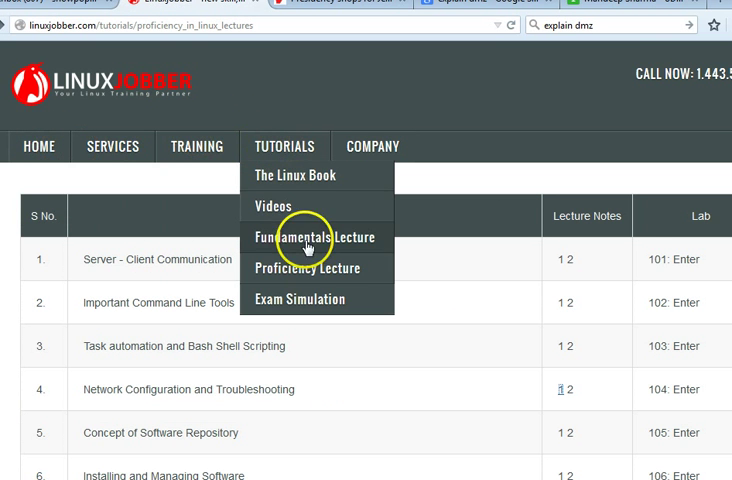